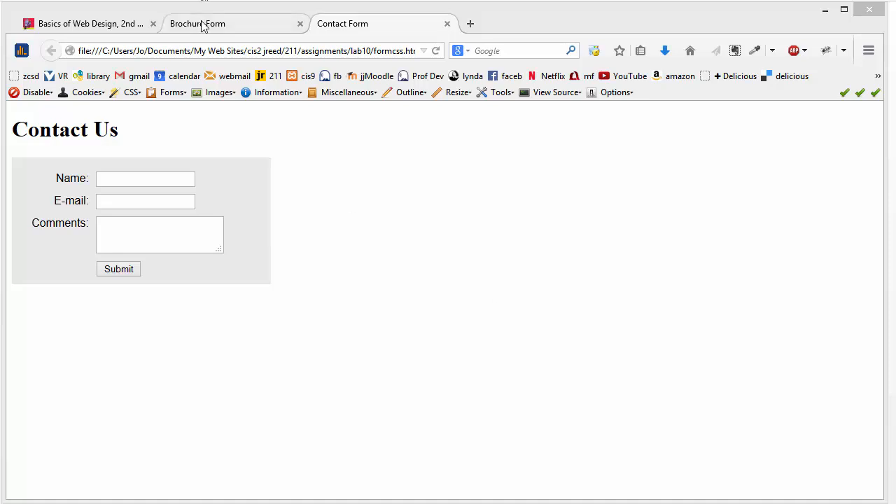
Show the Order Free Brochure page with its red-bordered Mailing Address group
left_click(198, 23)
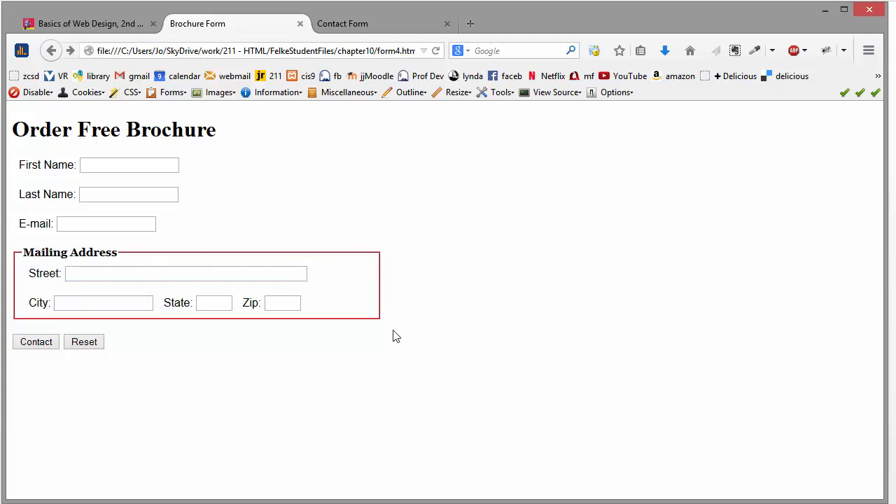
mouse_move(305, 287)
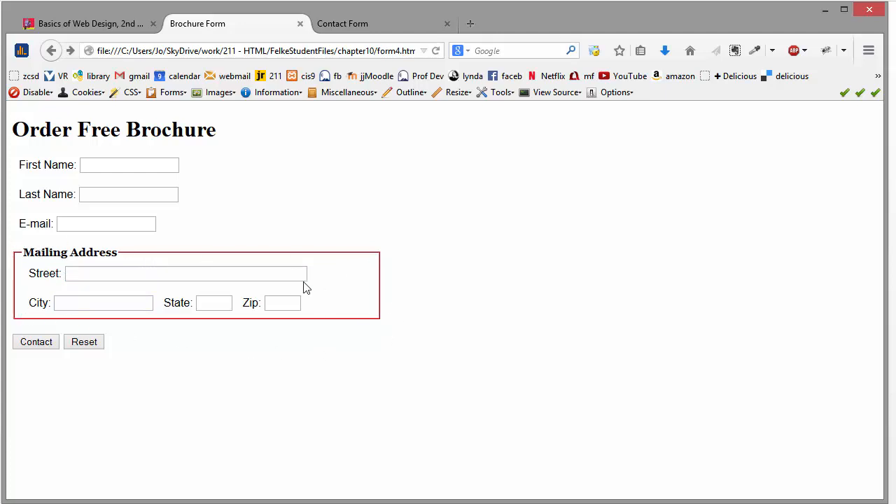
mouse_move(309, 327)
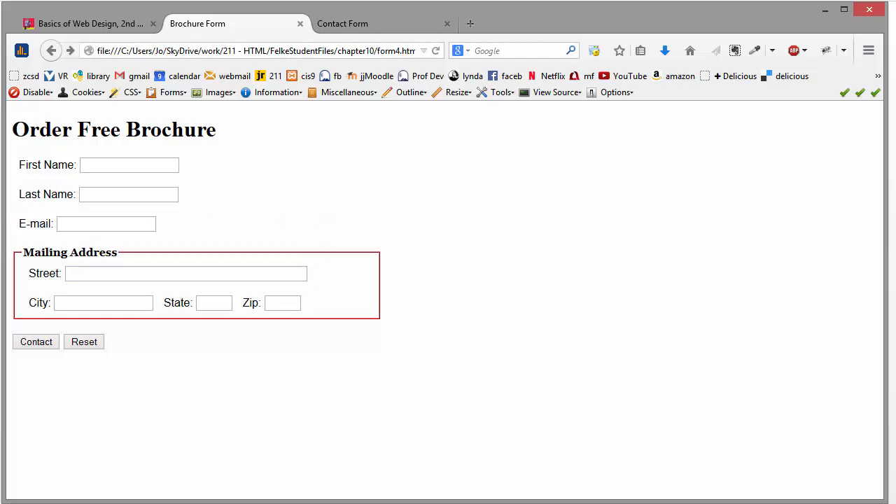
left_click(341, 23)
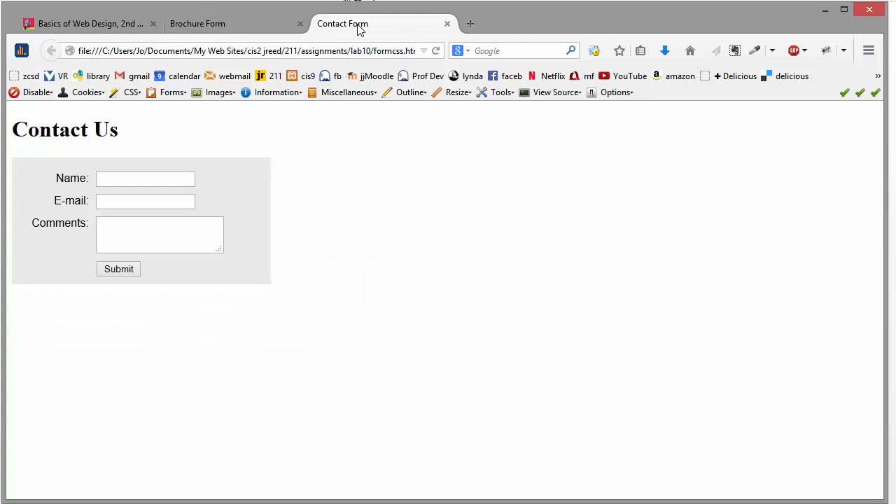
mouse_move(342, 292)
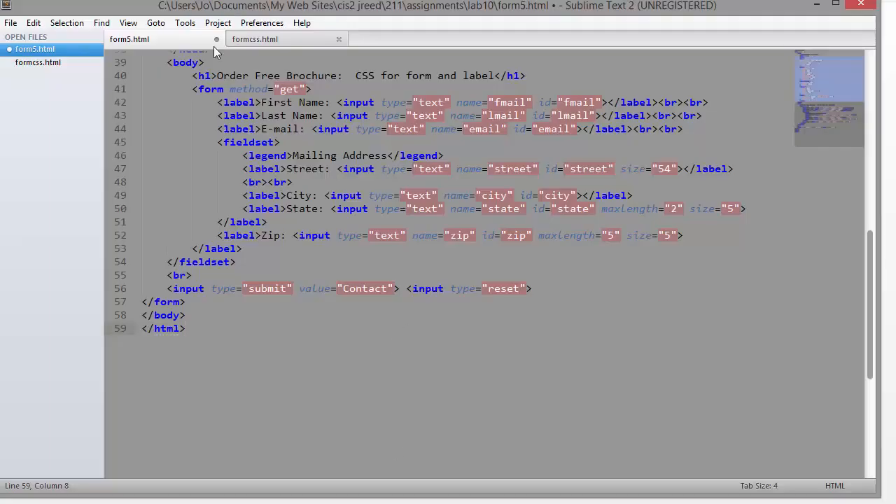
Bring up formcss.html with its embedded input, textarea and #mySubmit rules
left_click(255, 39)
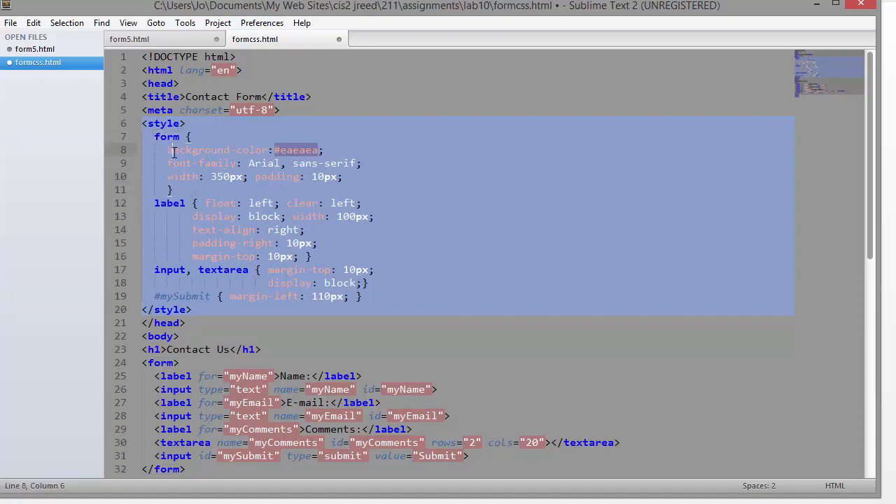
Move the form rule's width and padding and the label rule's declarations onto separate lines
left_click(188, 163)
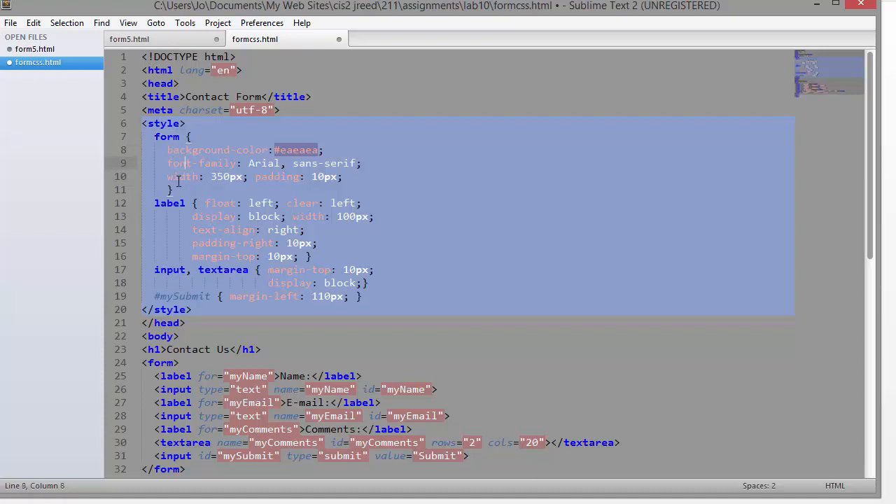
left_click(255, 177)
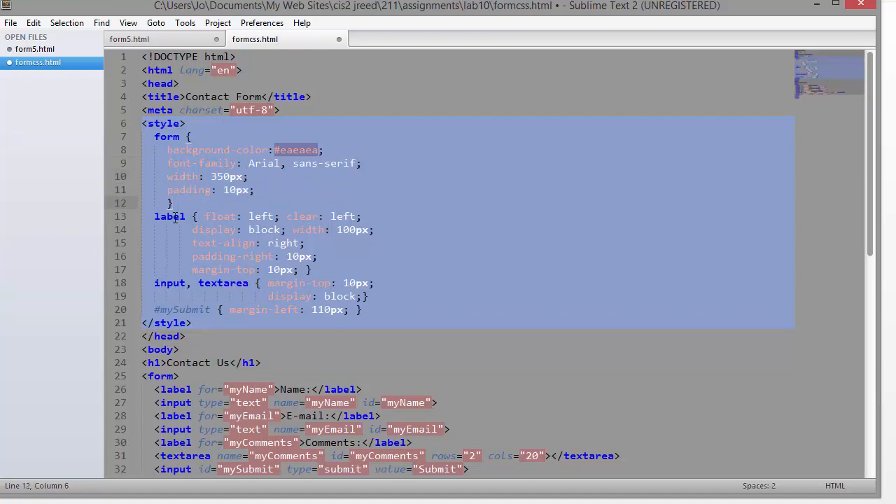
left_click(206, 216)
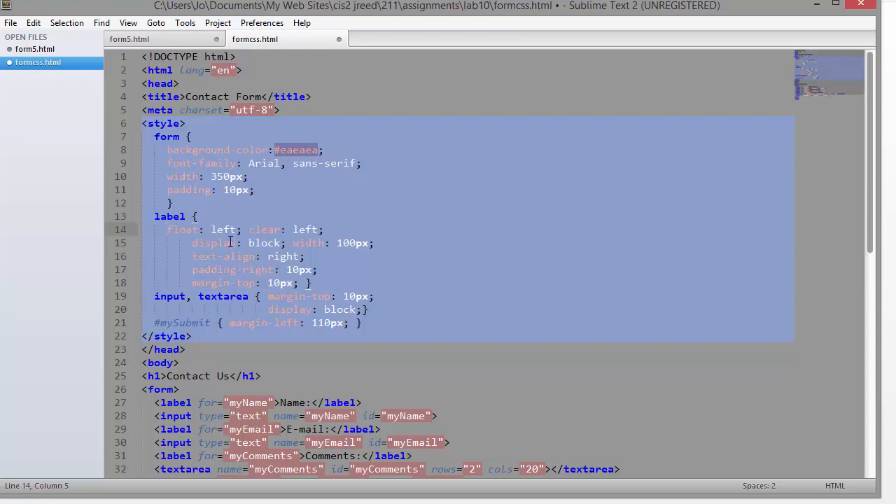
left_click(250, 230)
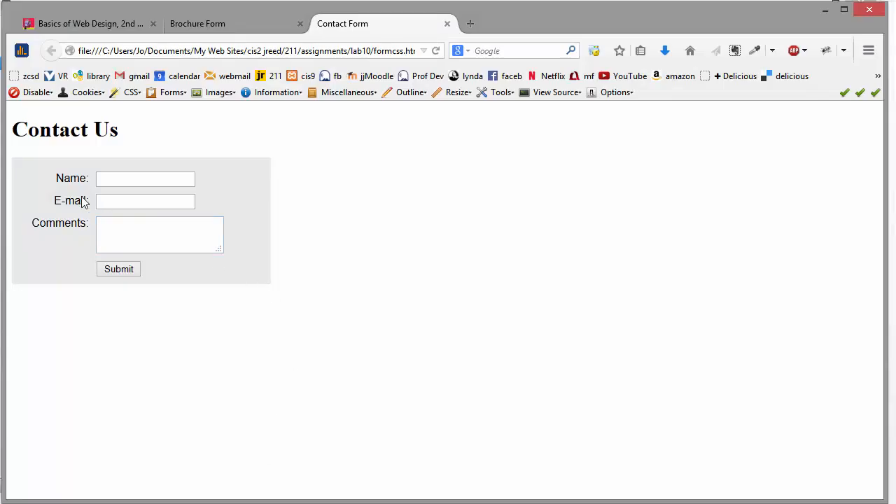
Check that the Contact Us form still renders its name, e-mail and comments fields as before
left_click(146, 179)
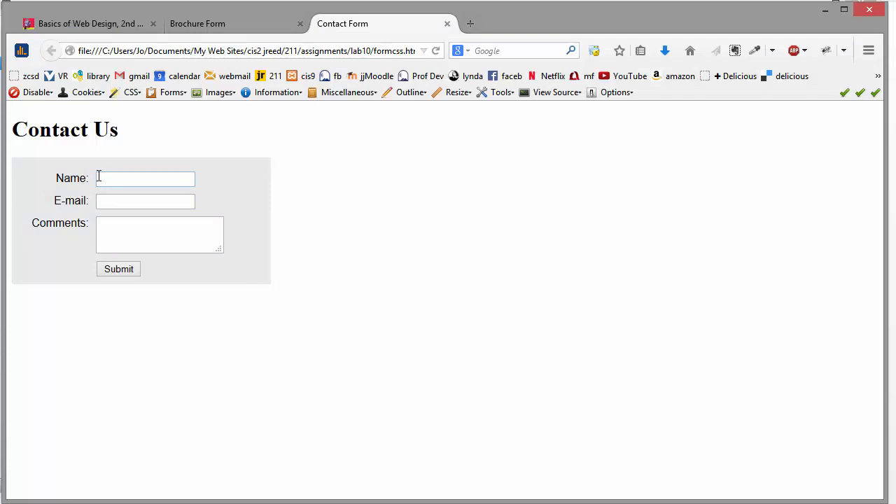
mouse_move(75, 187)
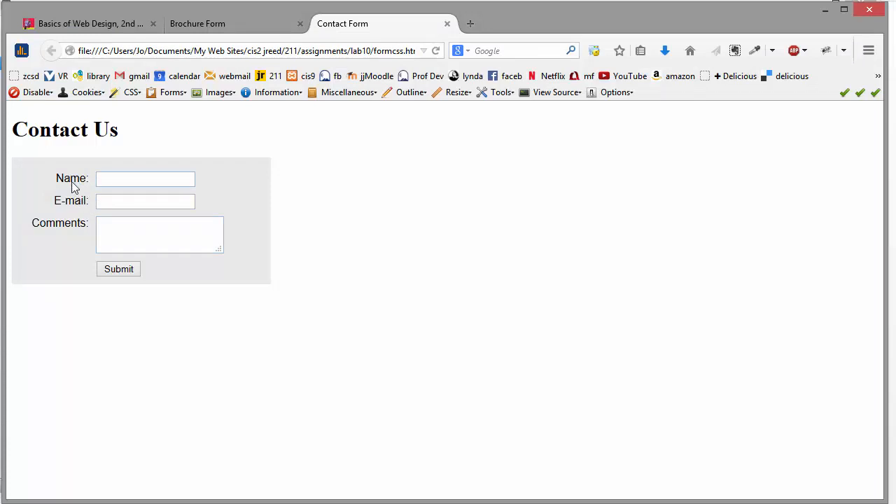
mouse_move(82, 207)
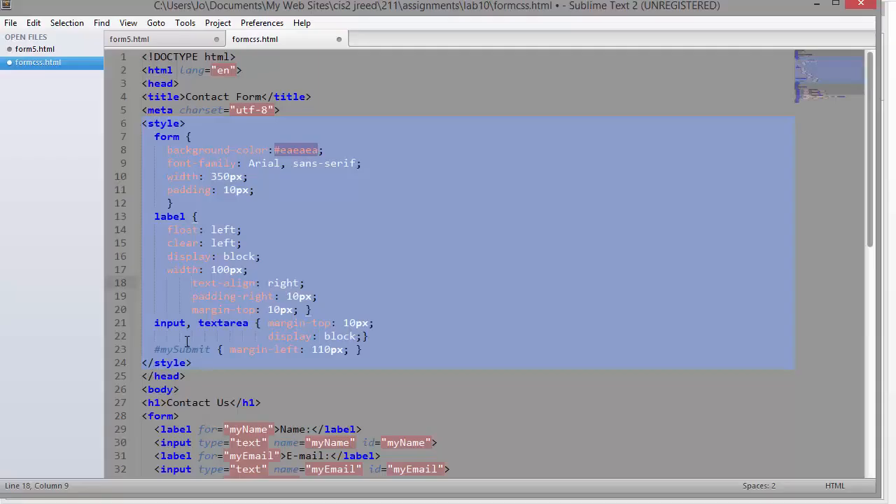
Finish splitting the label and input/textarea rules so each declaration sits on its own line
left_click(174, 283)
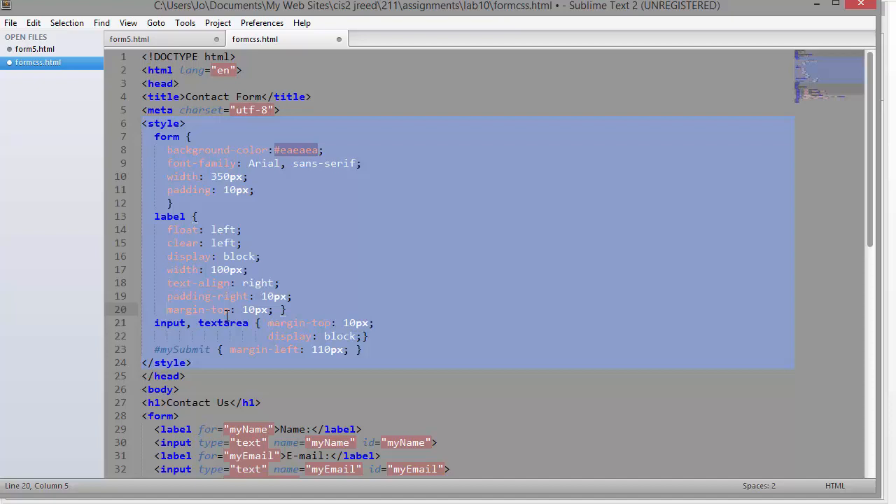
left_click(269, 322)
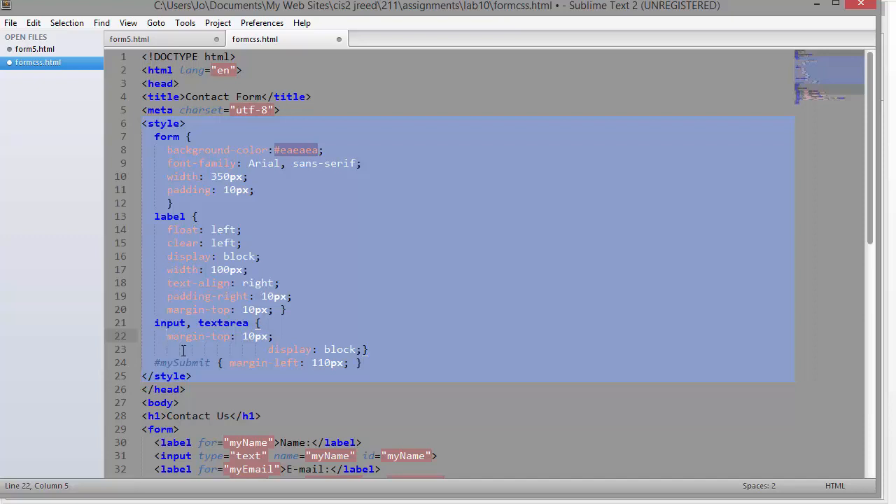
mouse_move(251, 343)
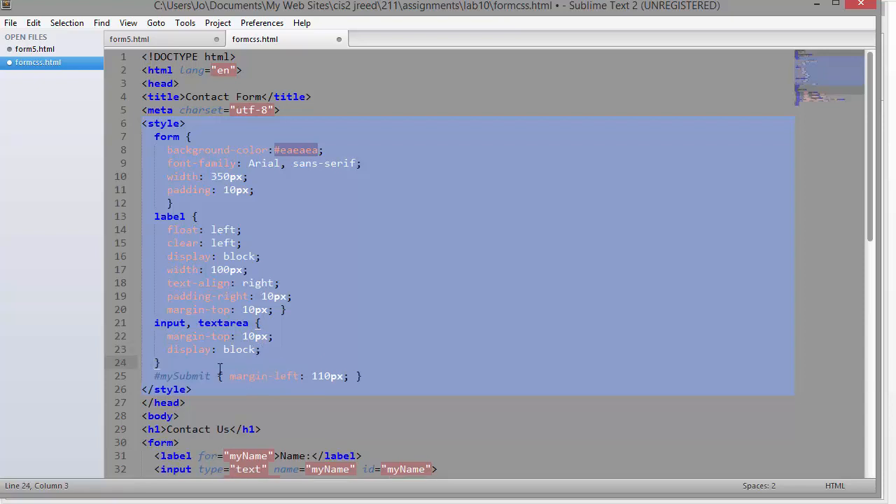
left_click(232, 375)
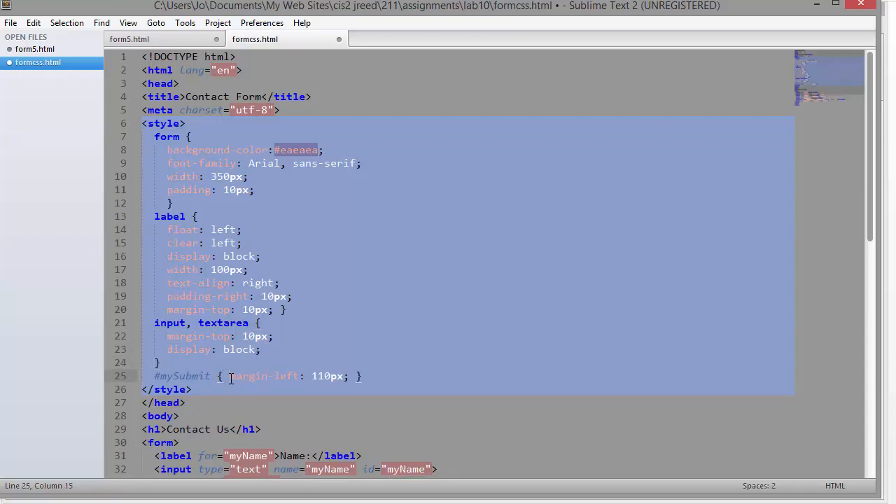
Put #mySubmit's margin-left and its closing brace each on their own line
key("enter")
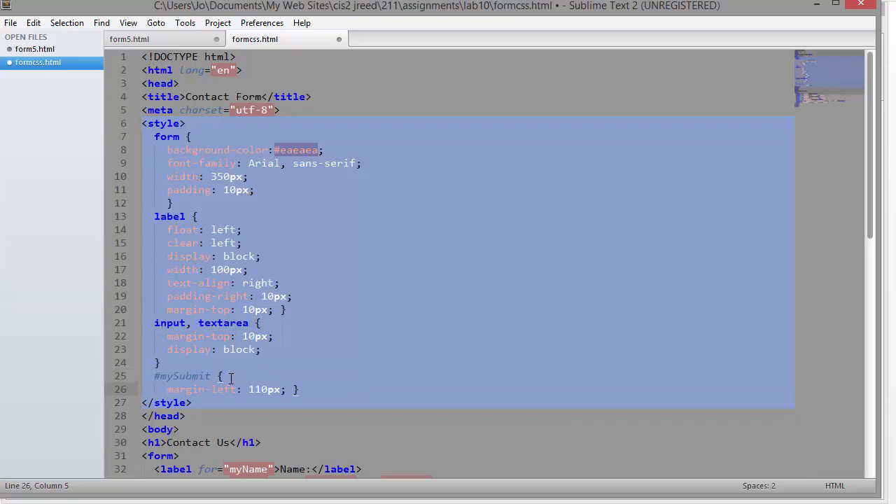
mouse_move(283, 393)
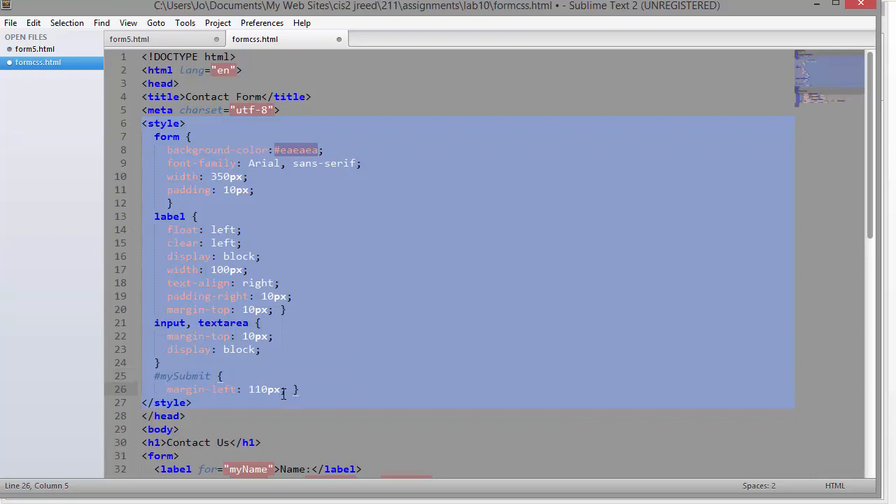
left_click(286, 389)
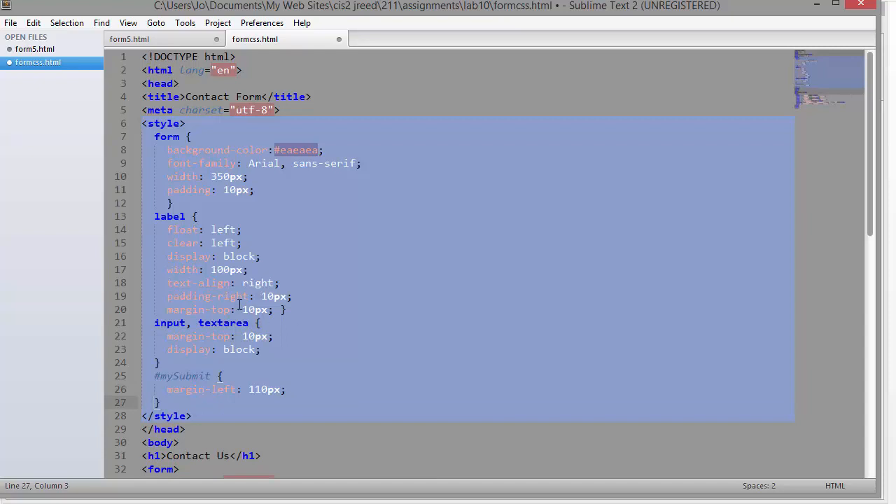
double_click(226, 269)
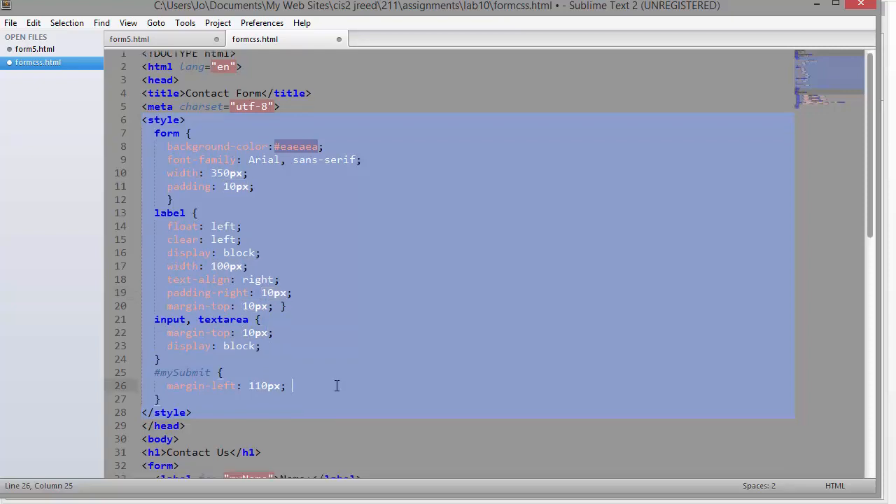
scroll("down", 3)
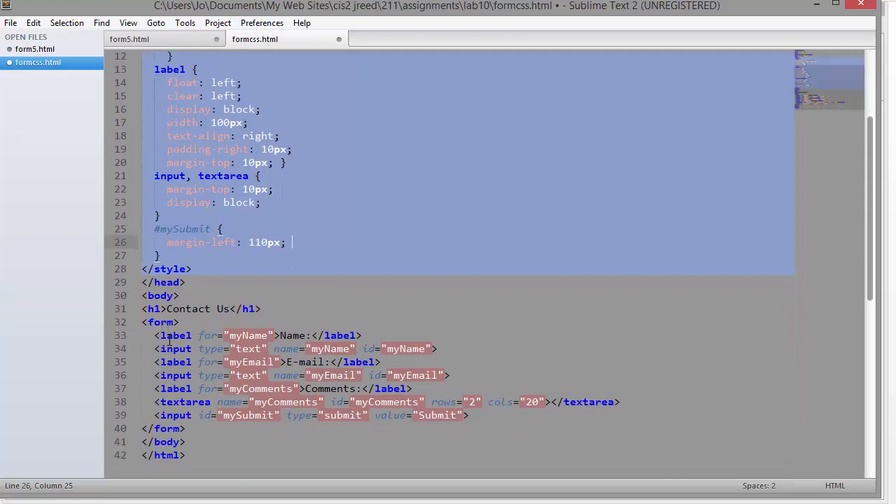
double_click(176, 336)
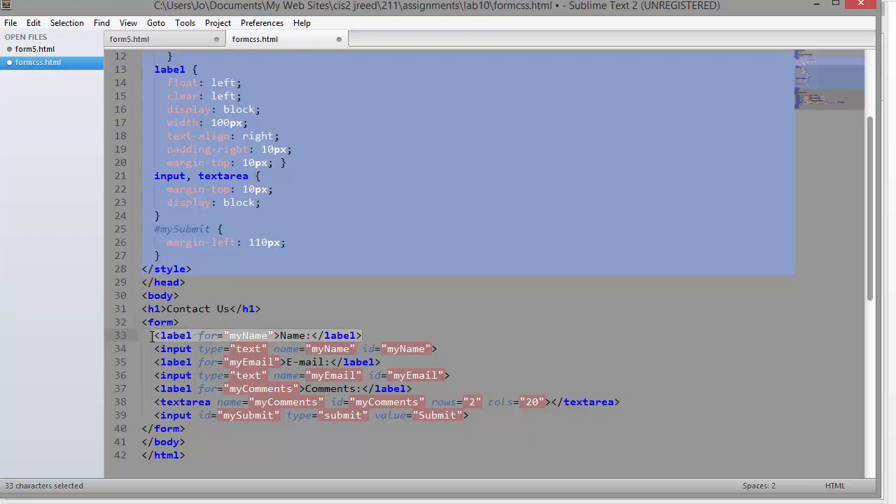
left_click(361, 336)
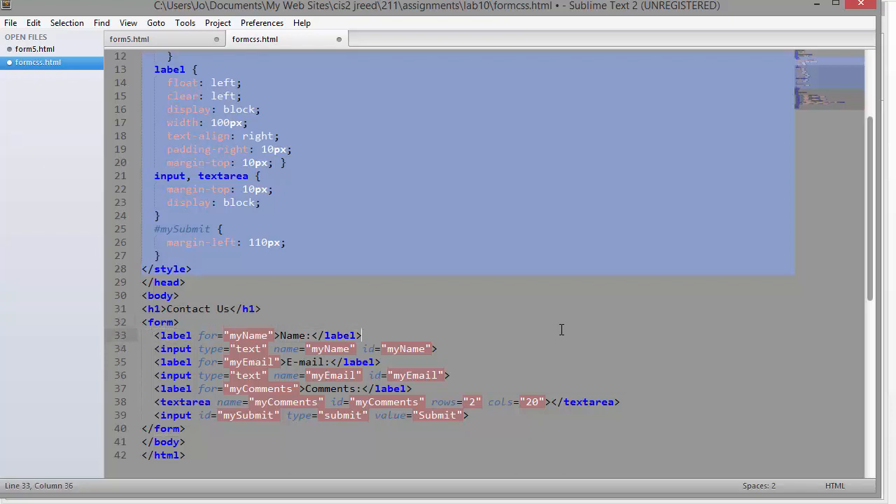
mouse_move(390, 331)
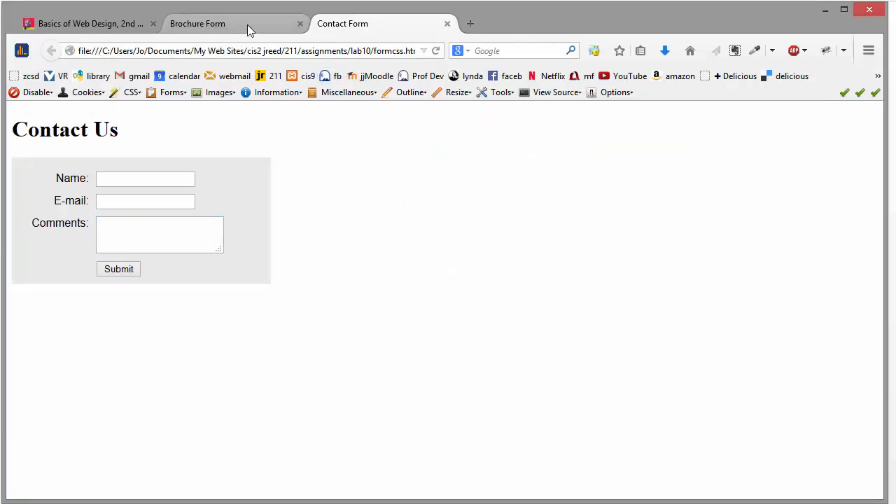
View the Brochure Form's red-bordered Mailing Address box and bold legend in the browser
left_click(198, 22)
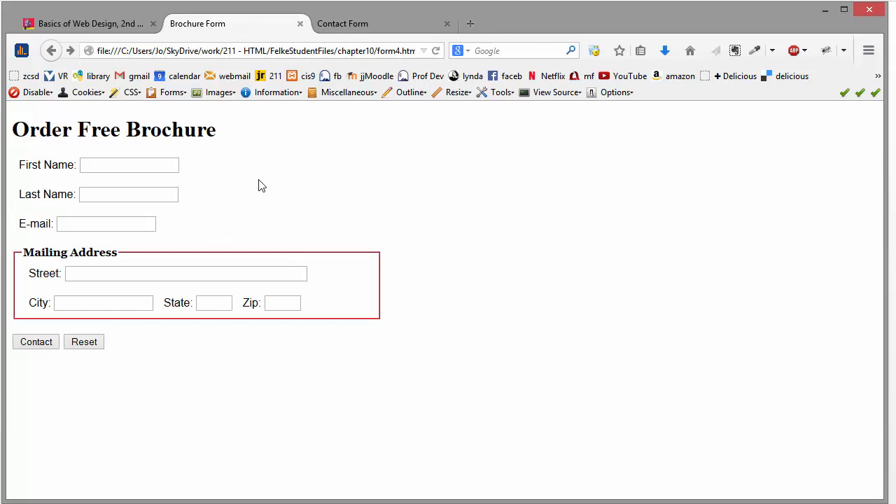
mouse_move(375, 273)
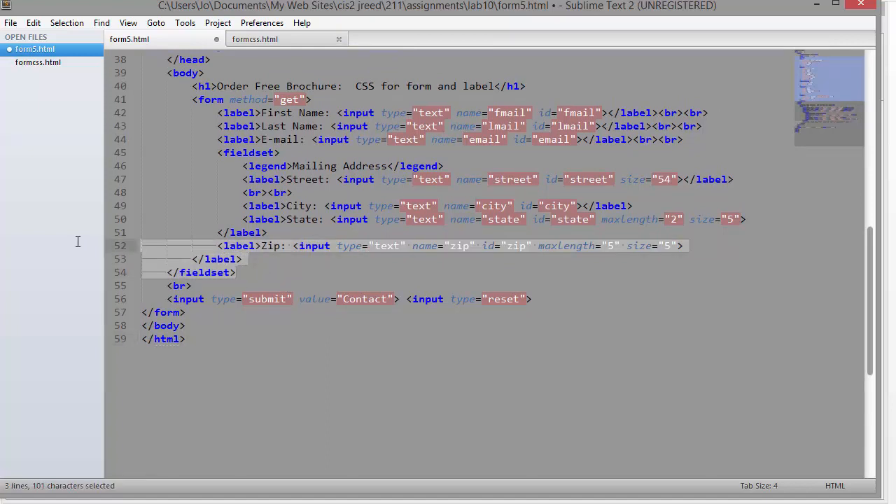
left_click(226, 282)
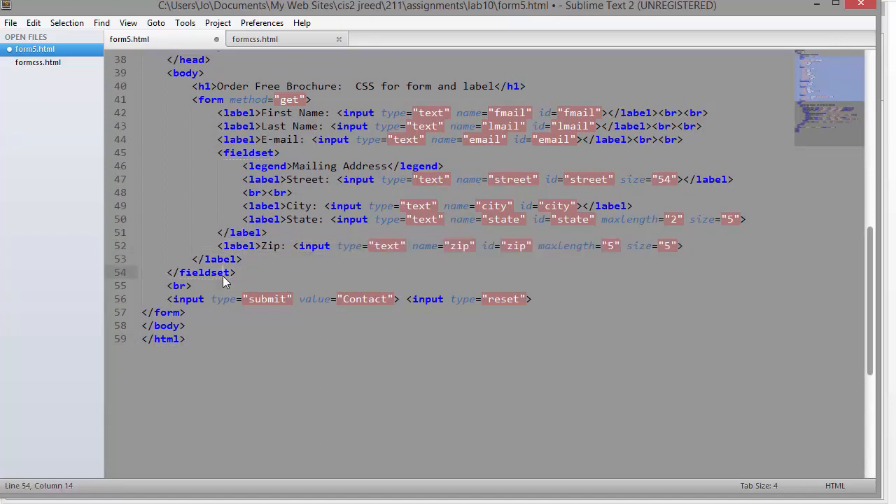
double_click(203, 272)
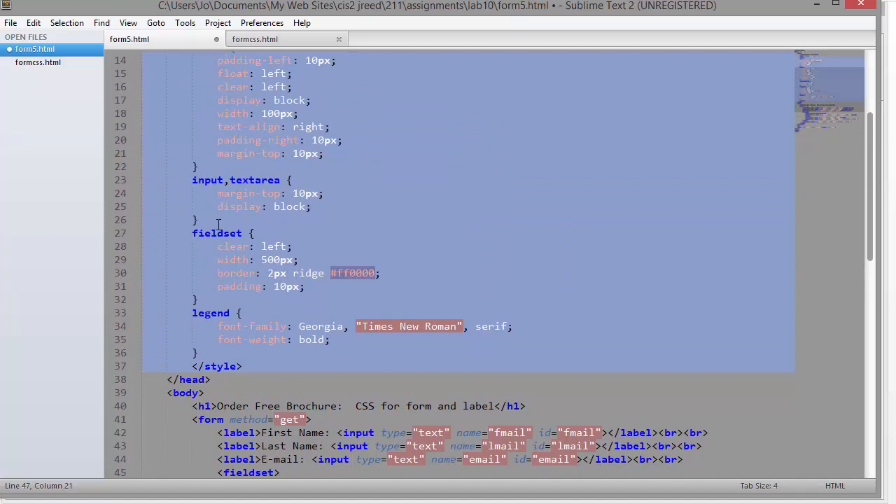
Review the fieldset's clear declaration and the legend's font rules in form5.html, then return to formcss.html
double_click(217, 233)
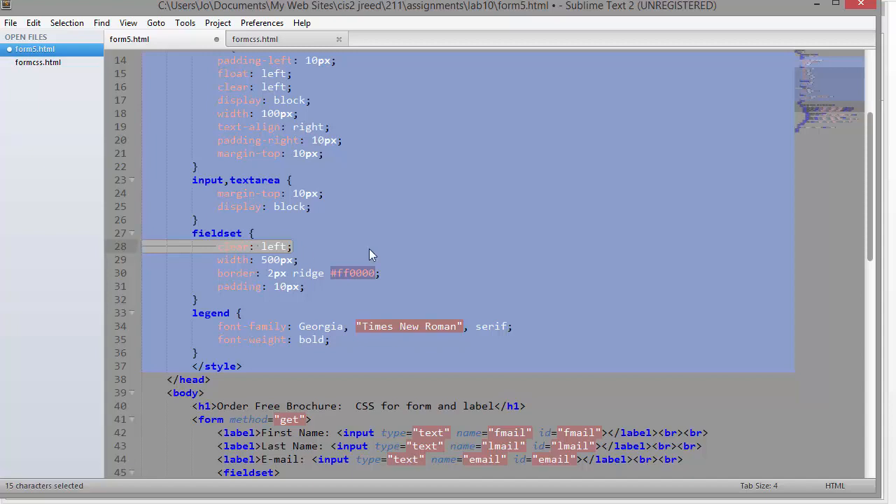
mouse_move(450, 253)
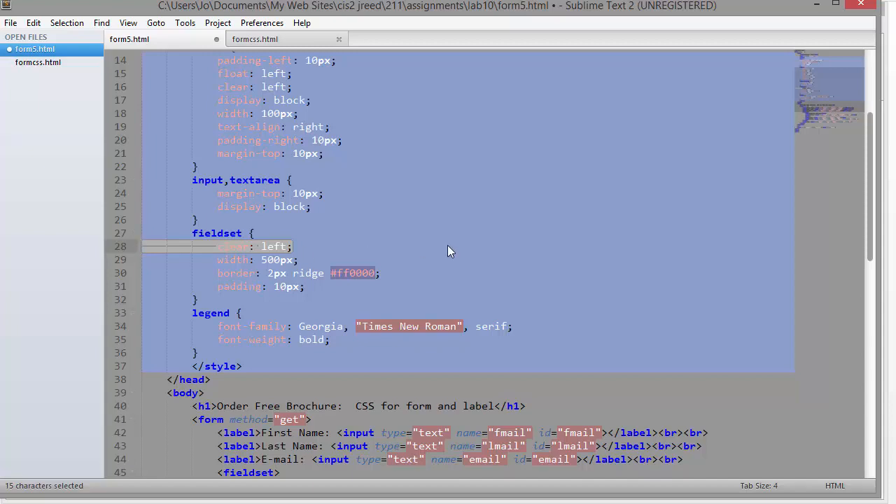
left_click(345, 340)
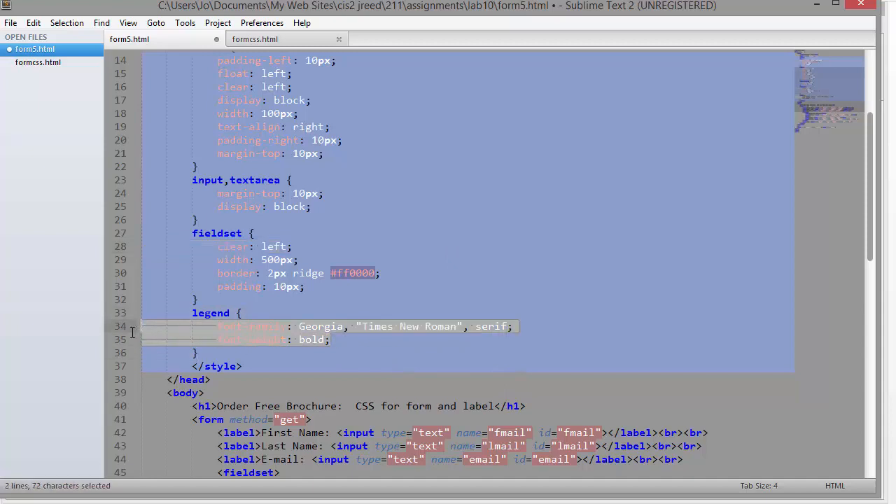
left_click(333, 353)
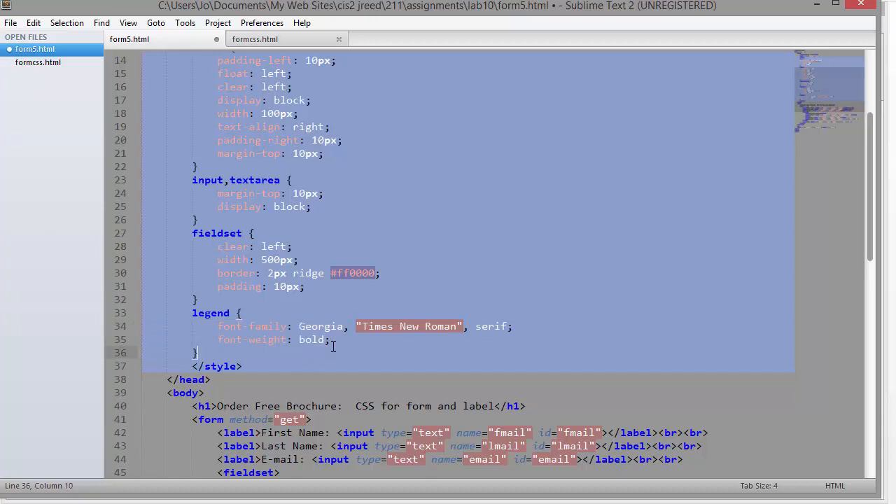
mouse_move(392, 257)
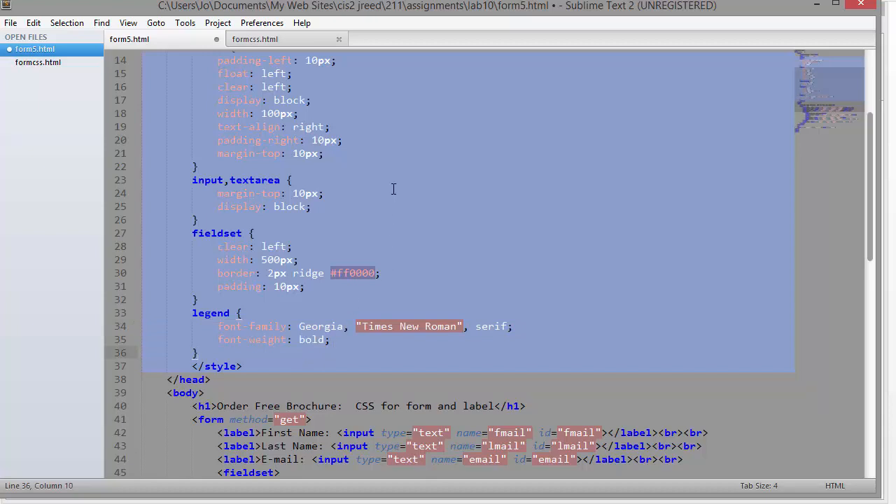
mouse_move(605, 78)
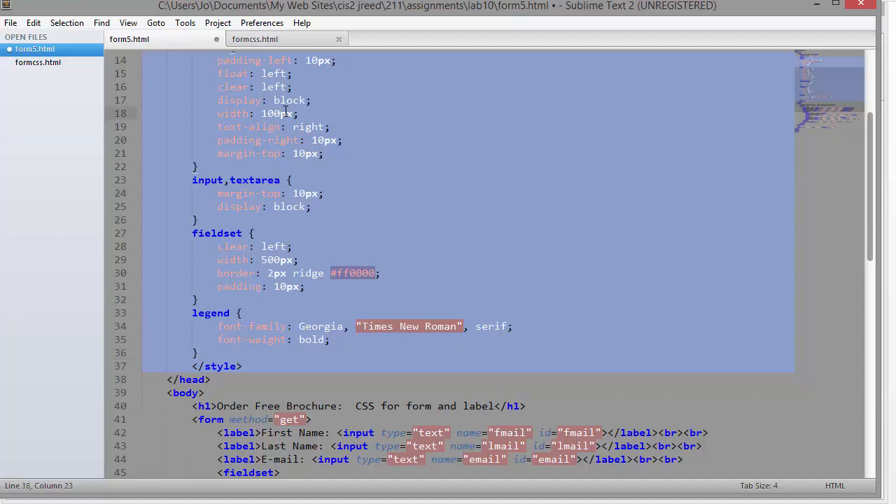
left_click(255, 39)
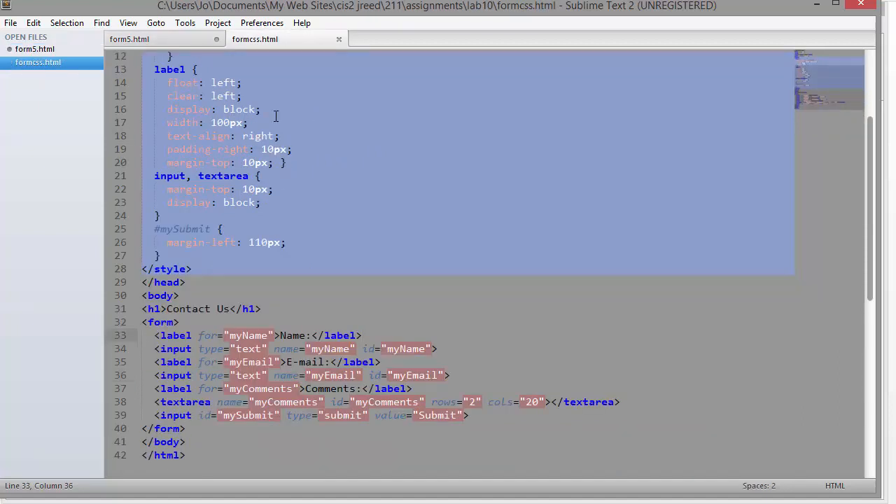